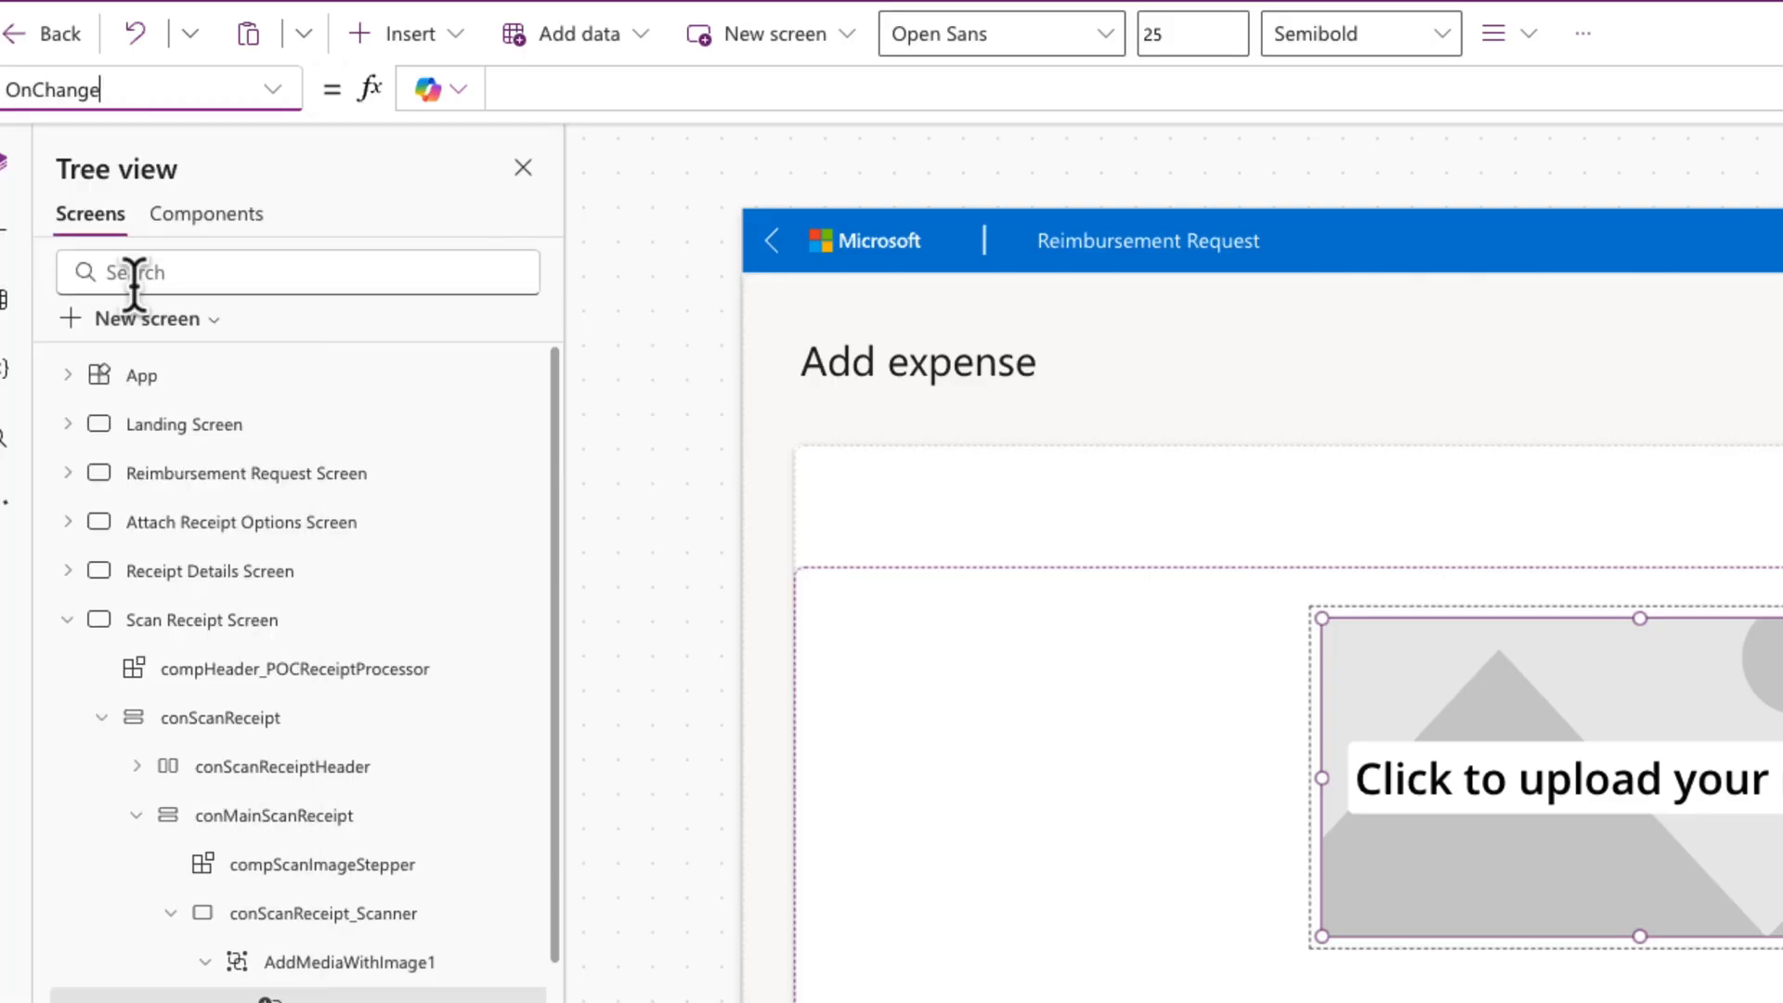
Have Copilot generate and apply a Notify formula showing 'file successfully uploaded' as a success.
left_click(459, 87)
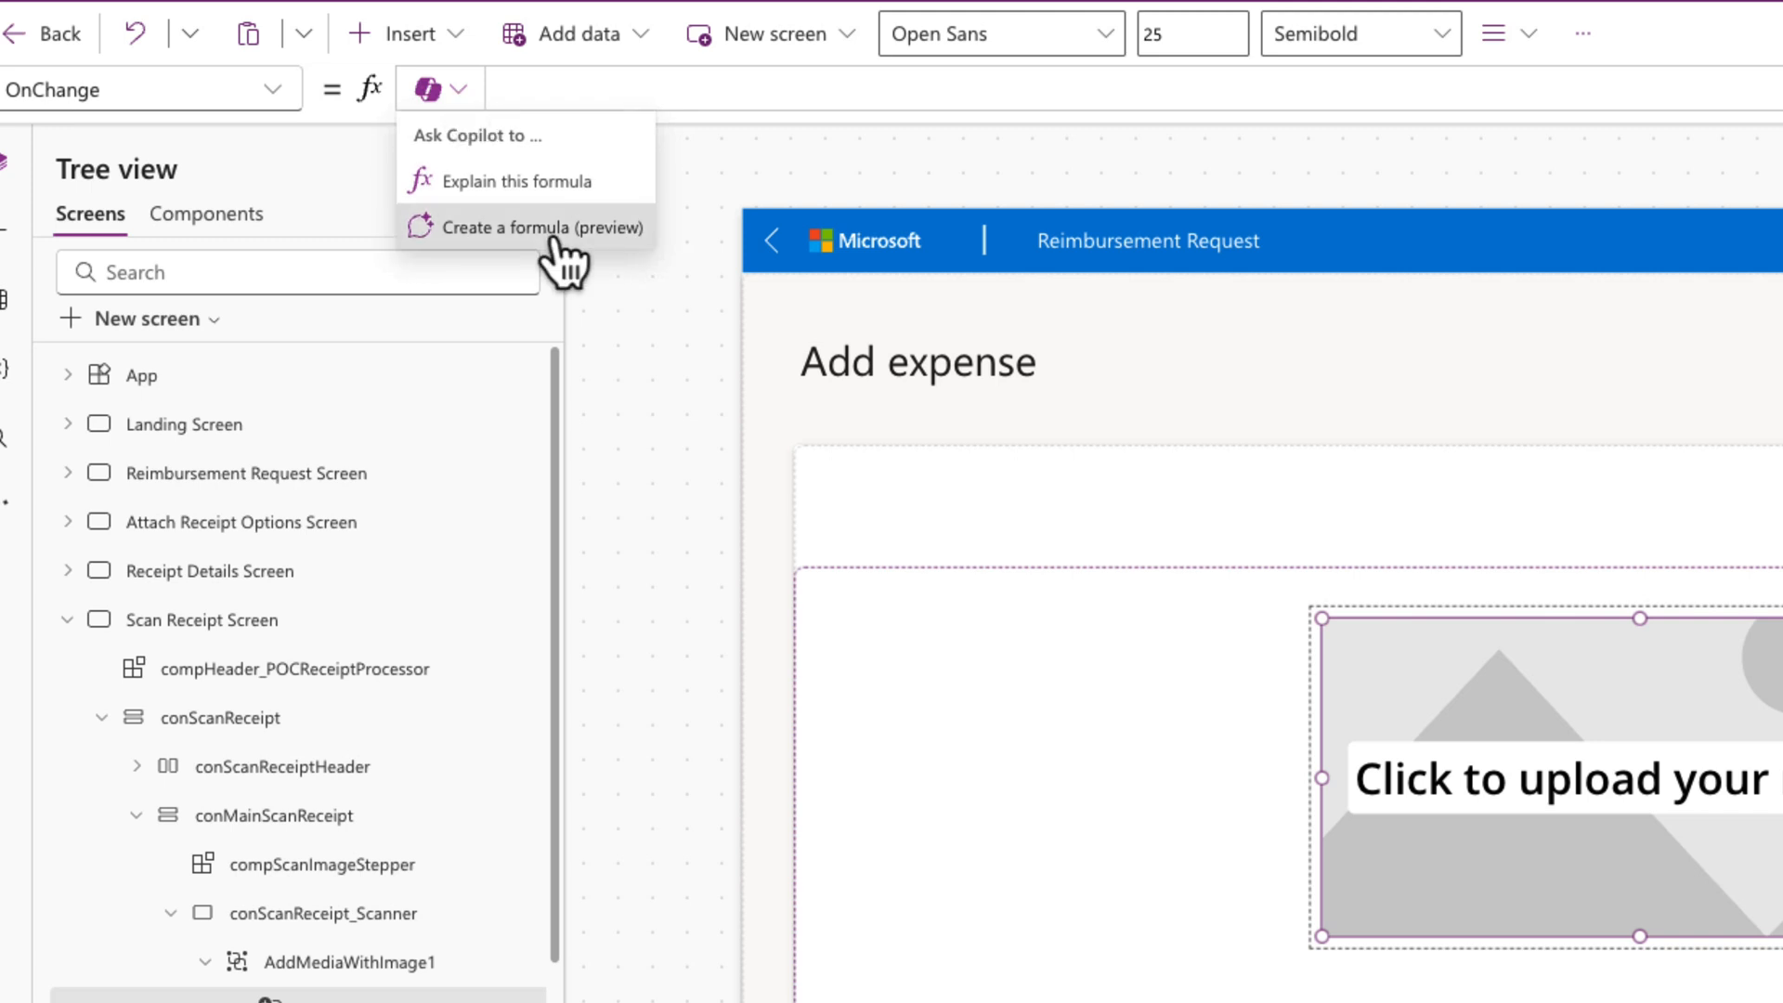
type("show a success notificaton that says \"file successfully uploaded\"")
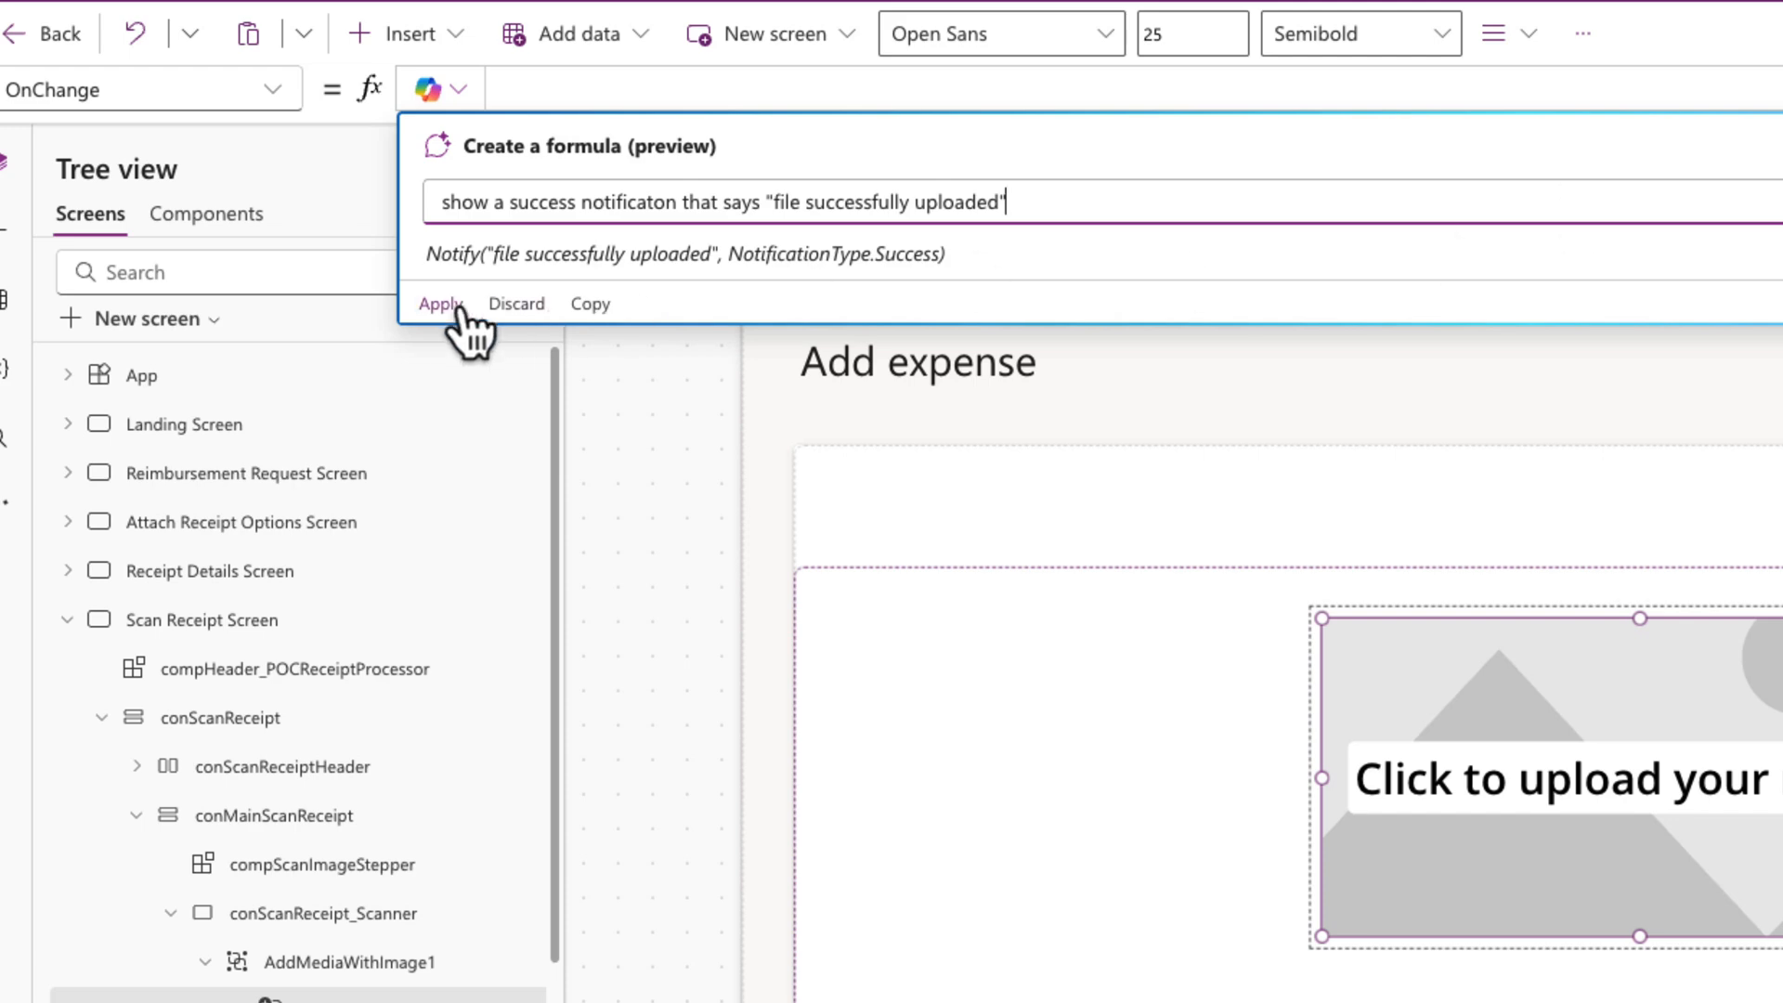
left_click(439, 304)
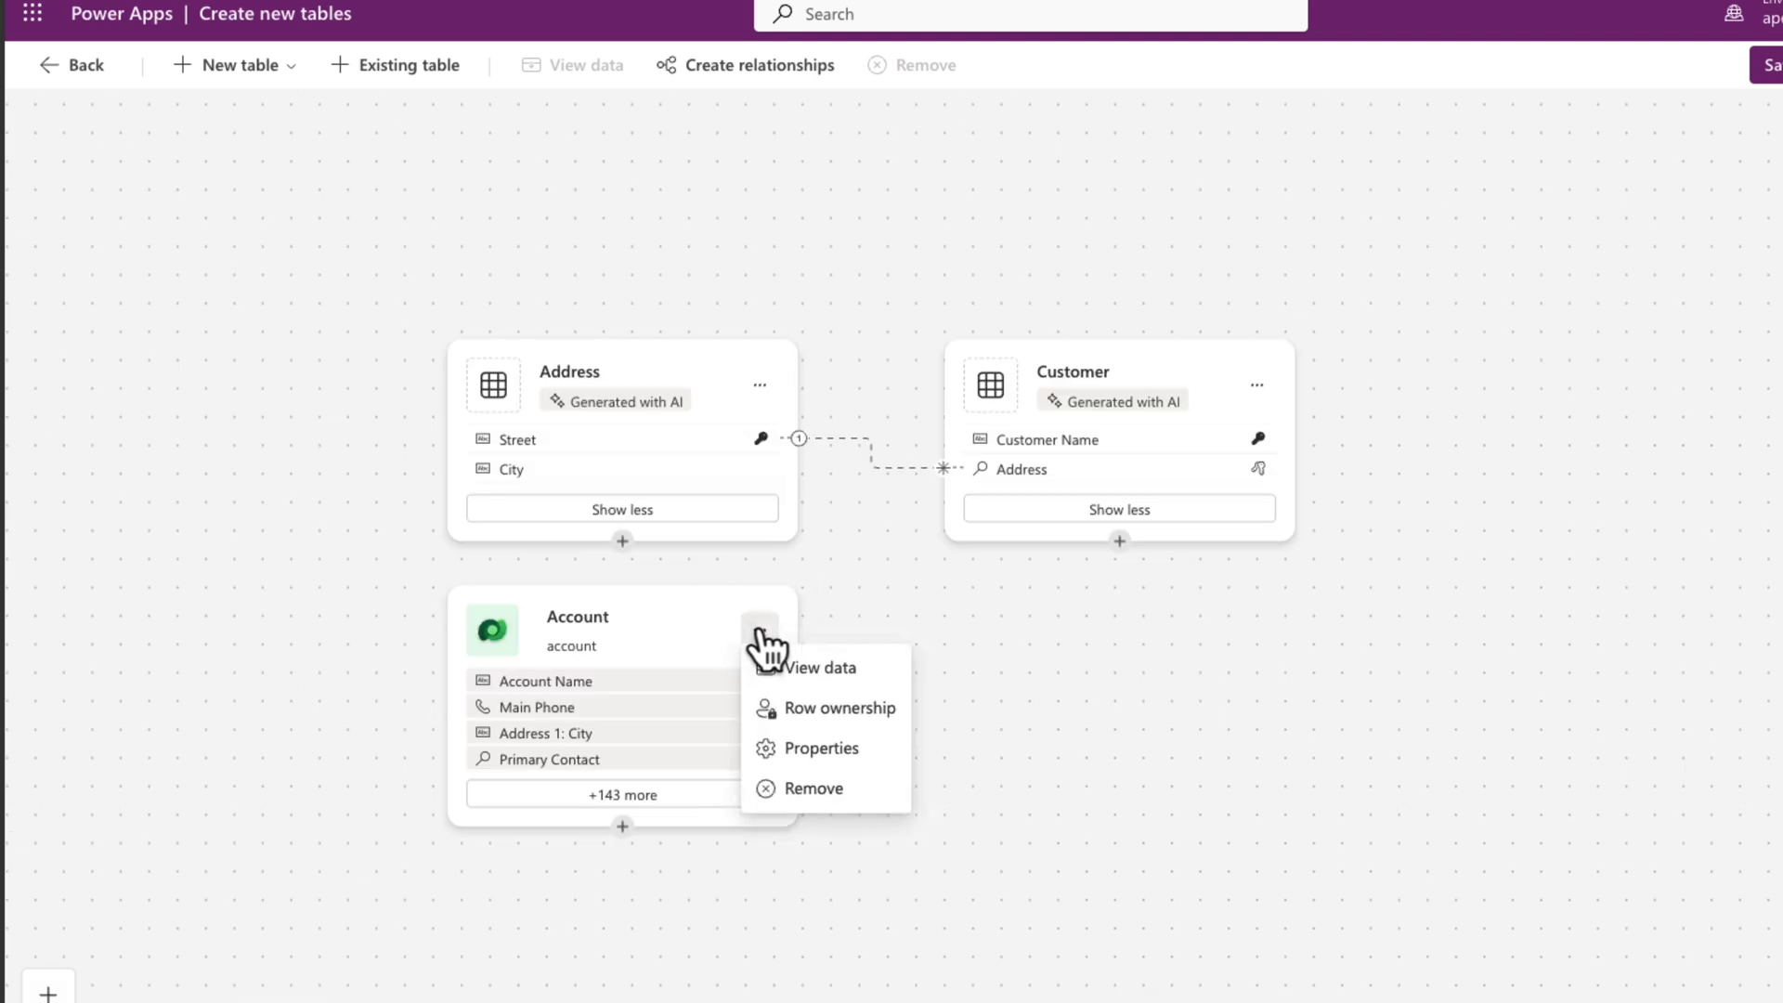
Open the Account table's data grid via View data on its card.
left_click(820, 668)
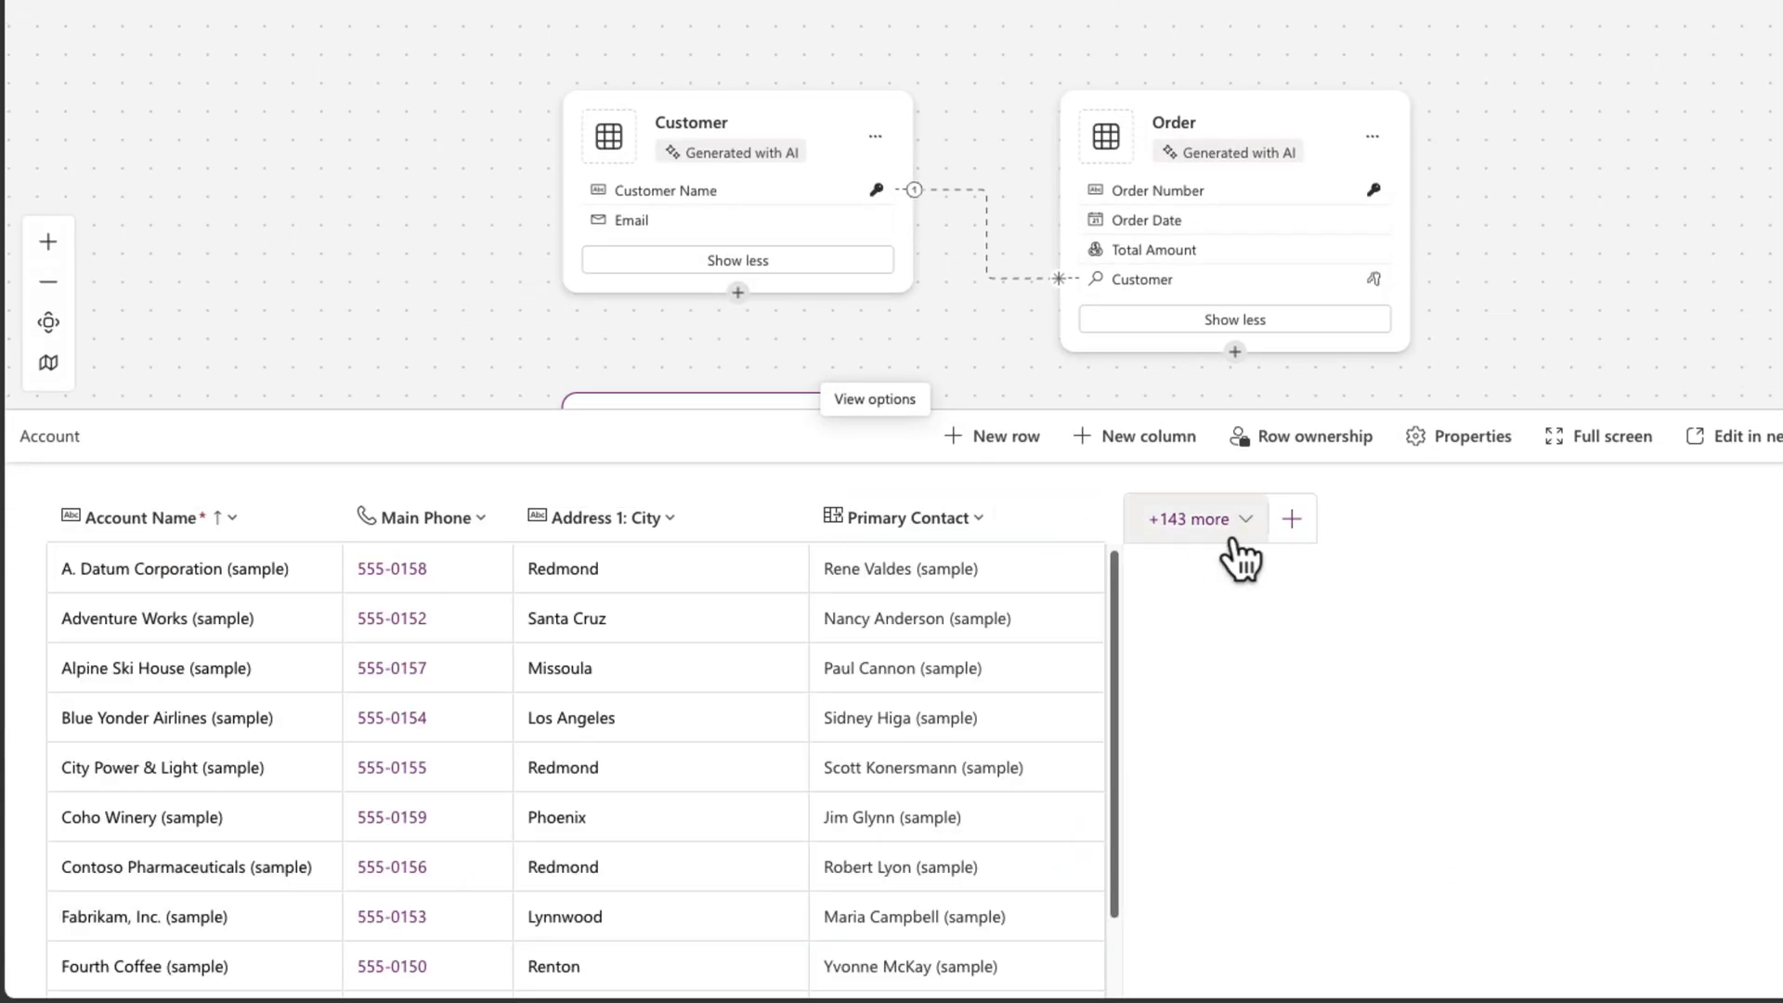
Add a new Account row and type 'Contoso C' into its Account Name cell.
left_click(1471, 436)
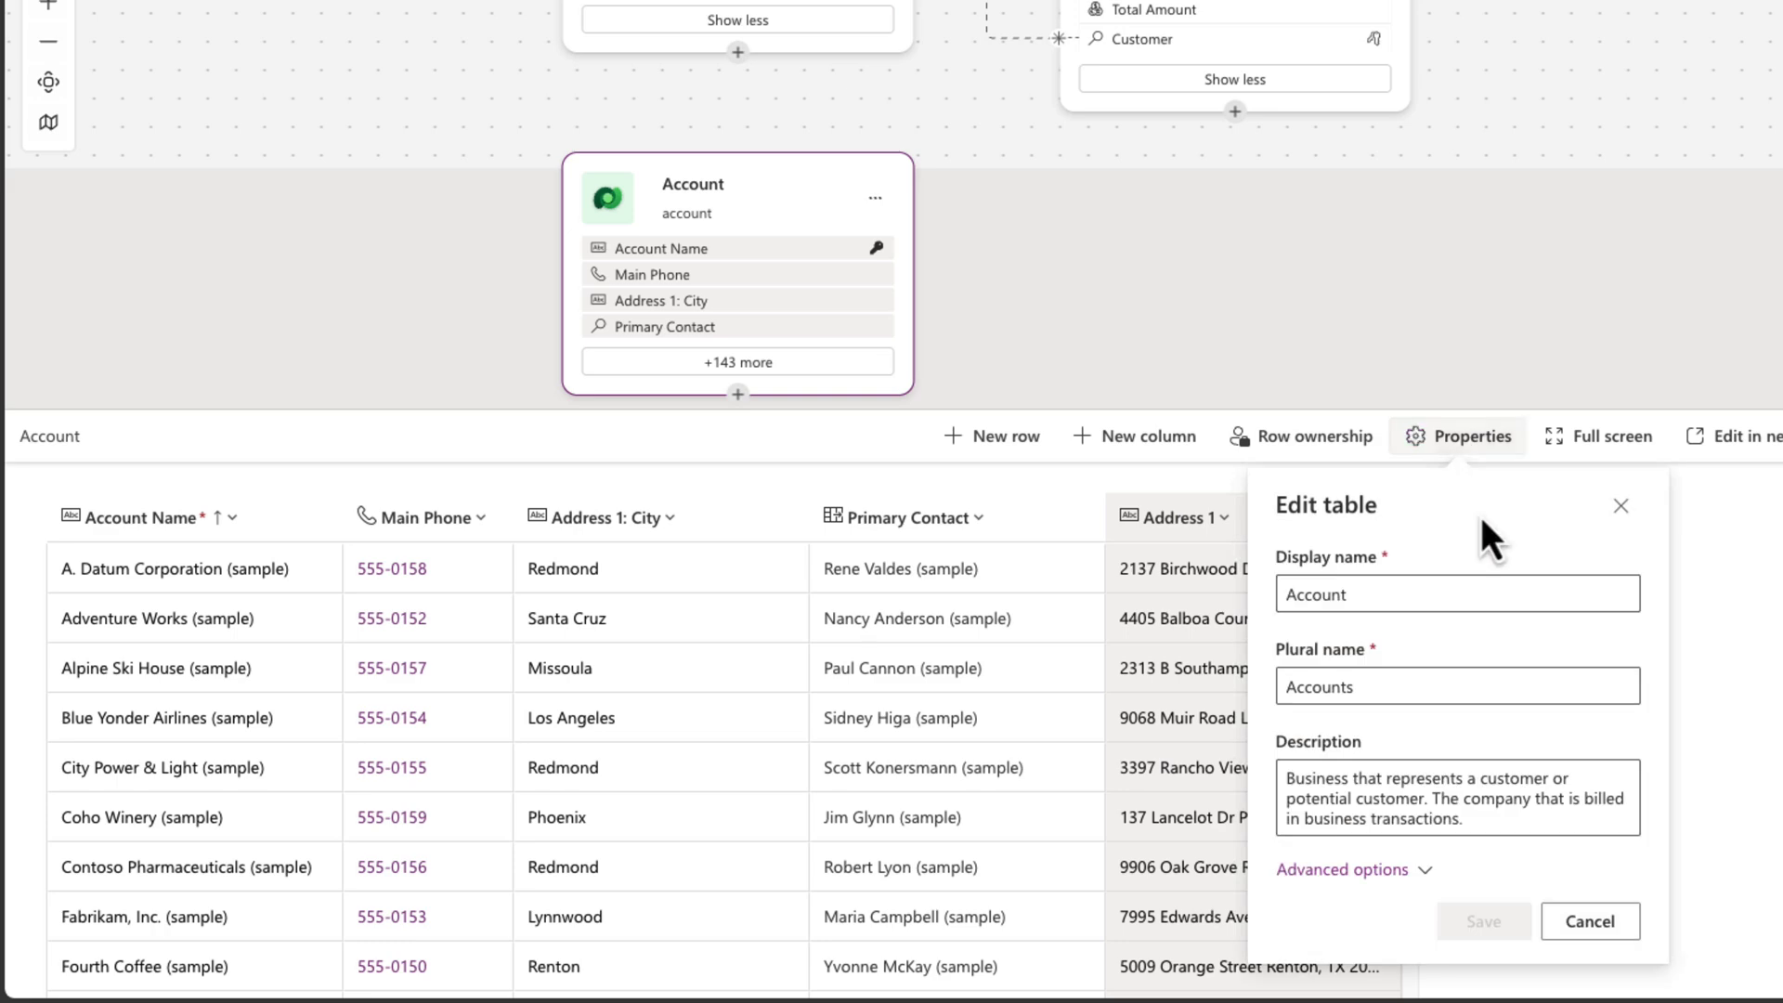
left_click(1005, 436)
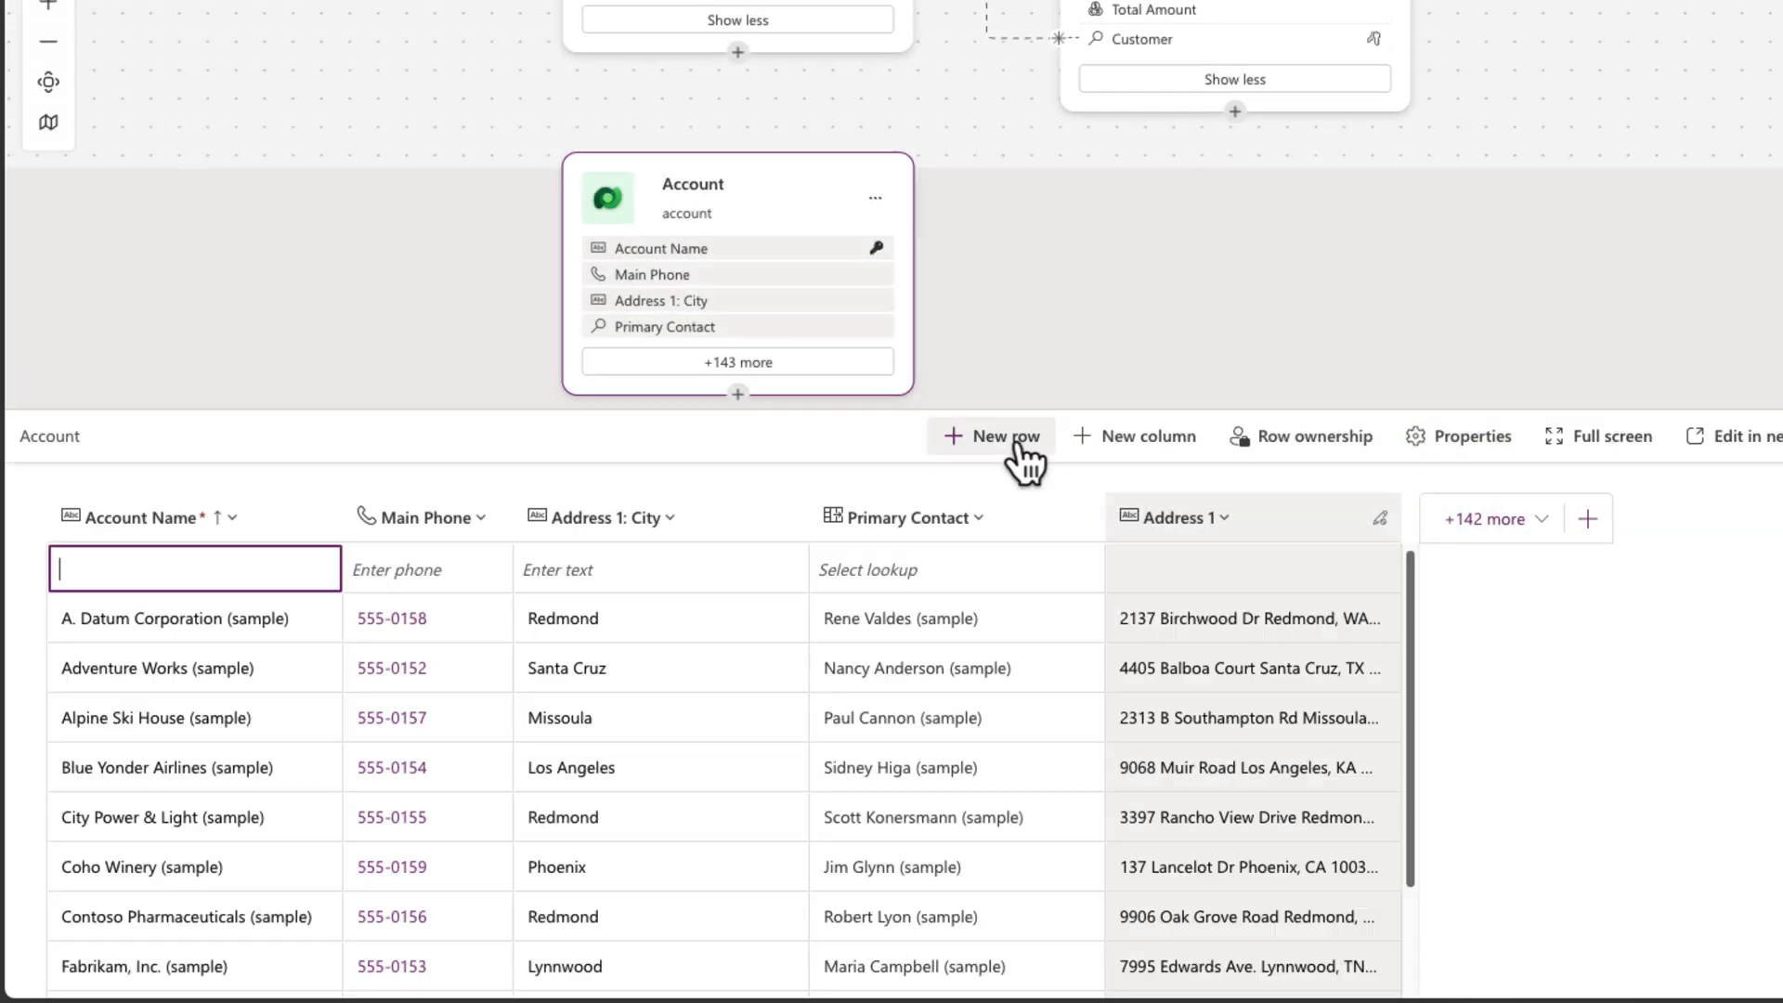
type("Contoso C")
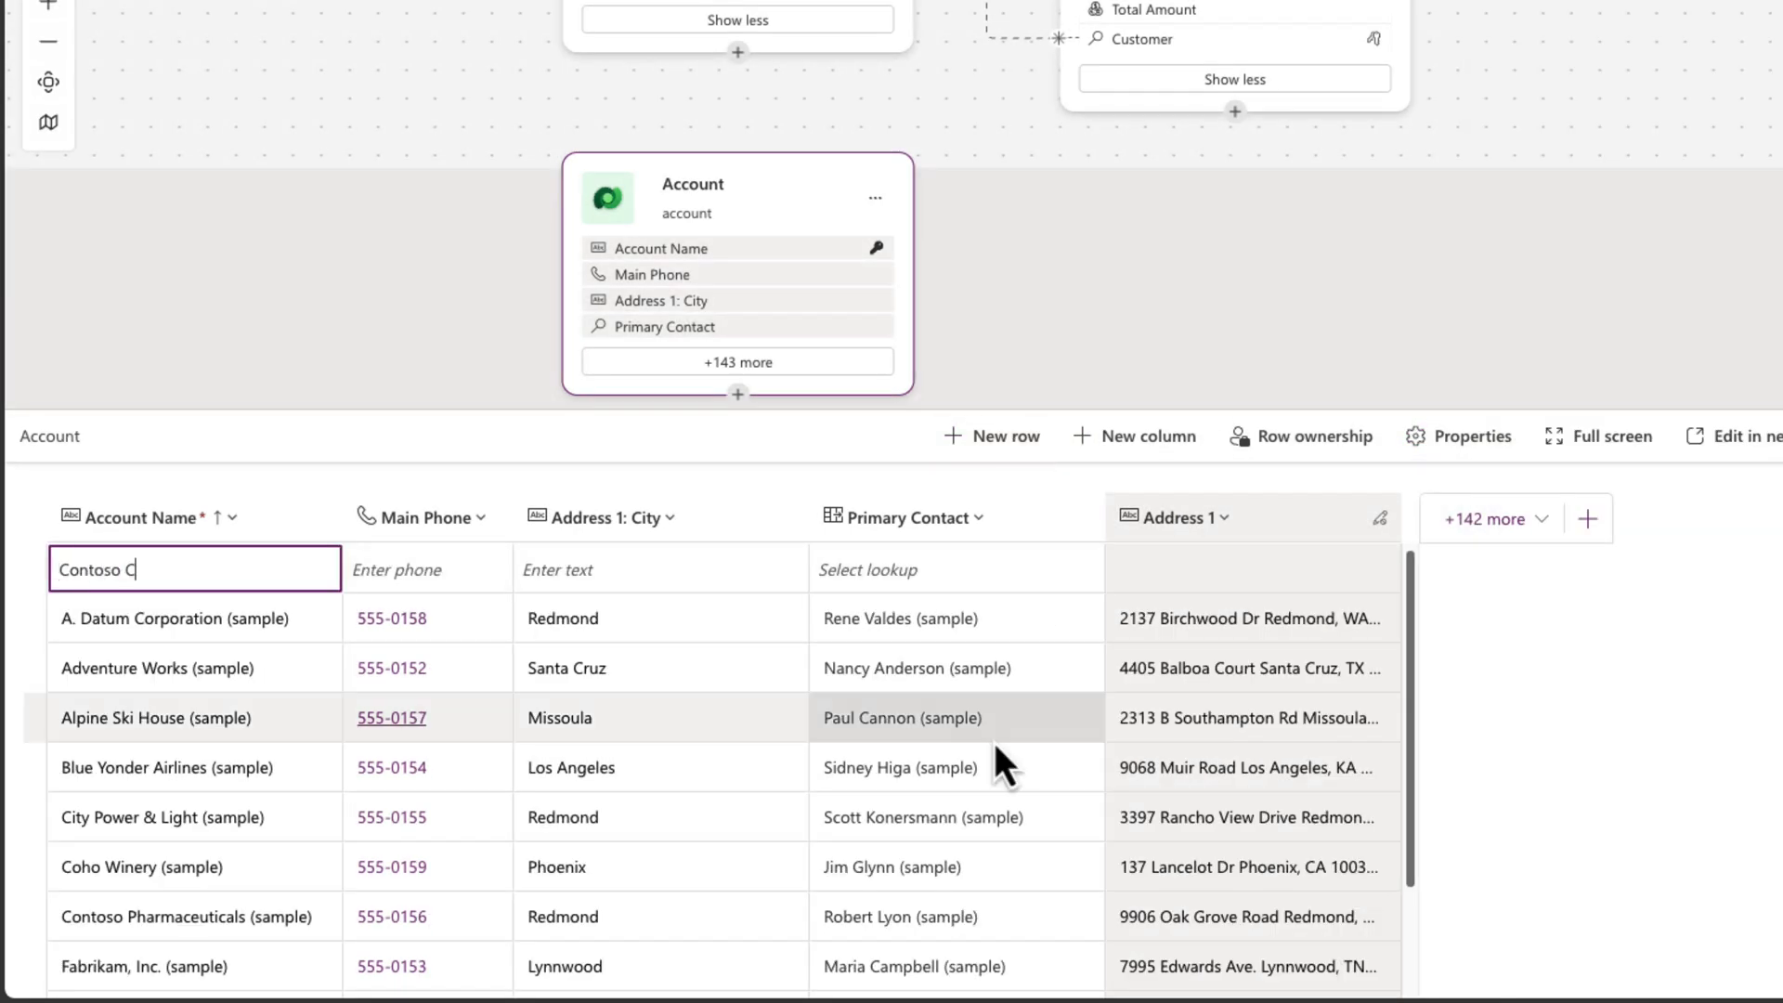